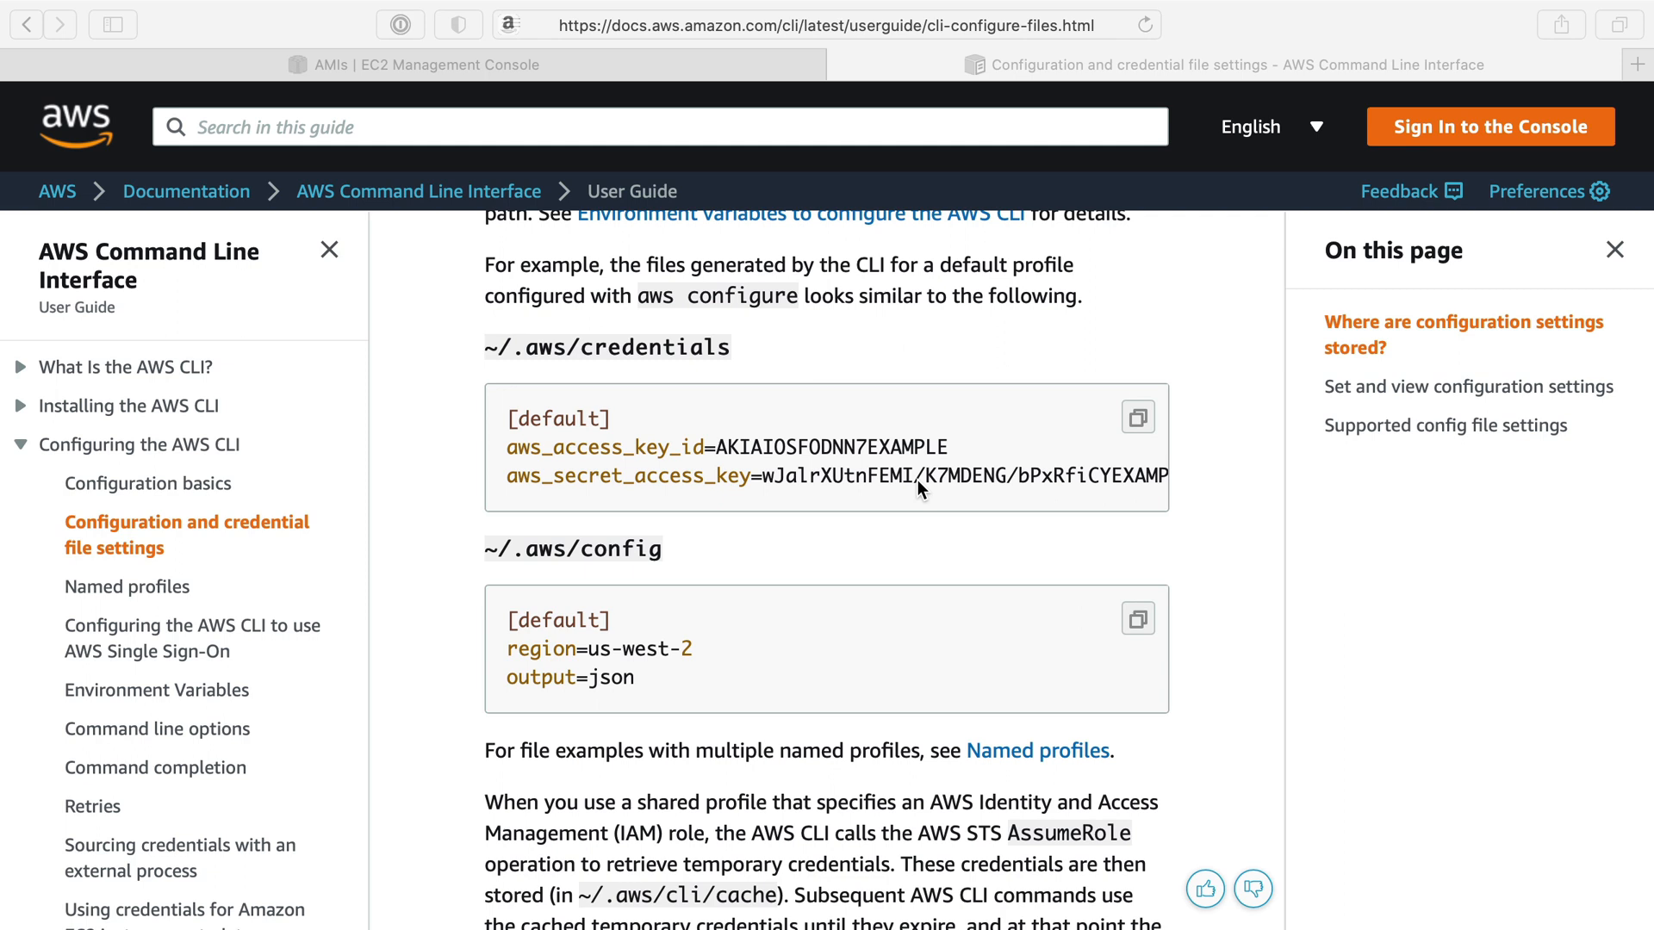
scroll("down", 3)
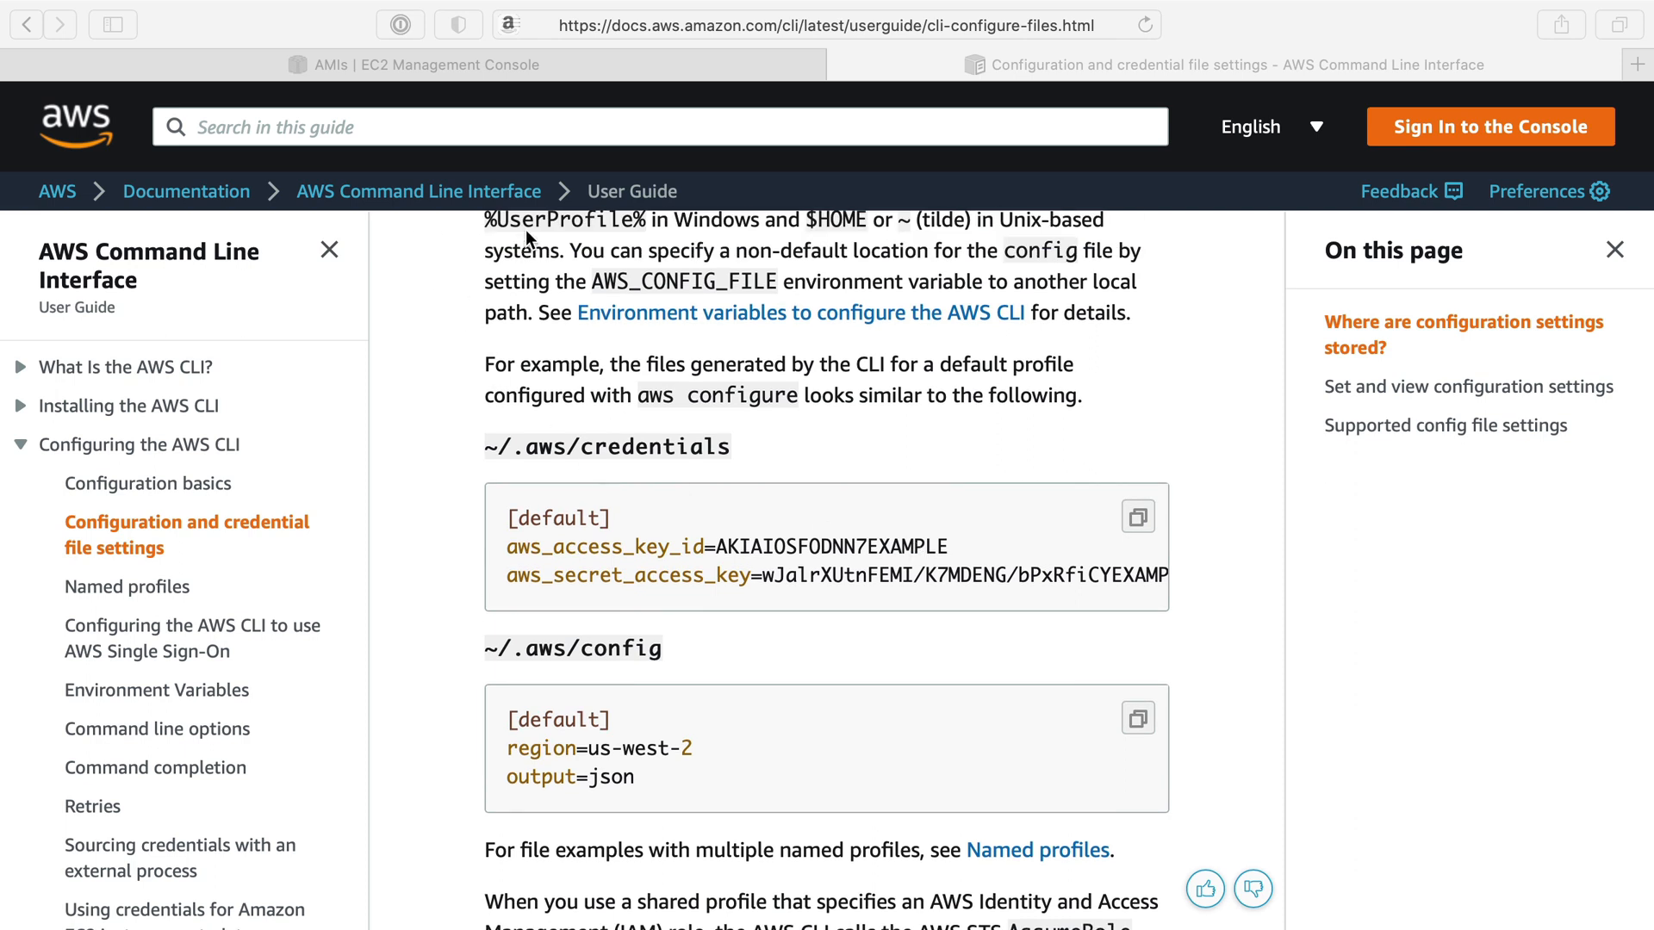
mouse_move(607, 412)
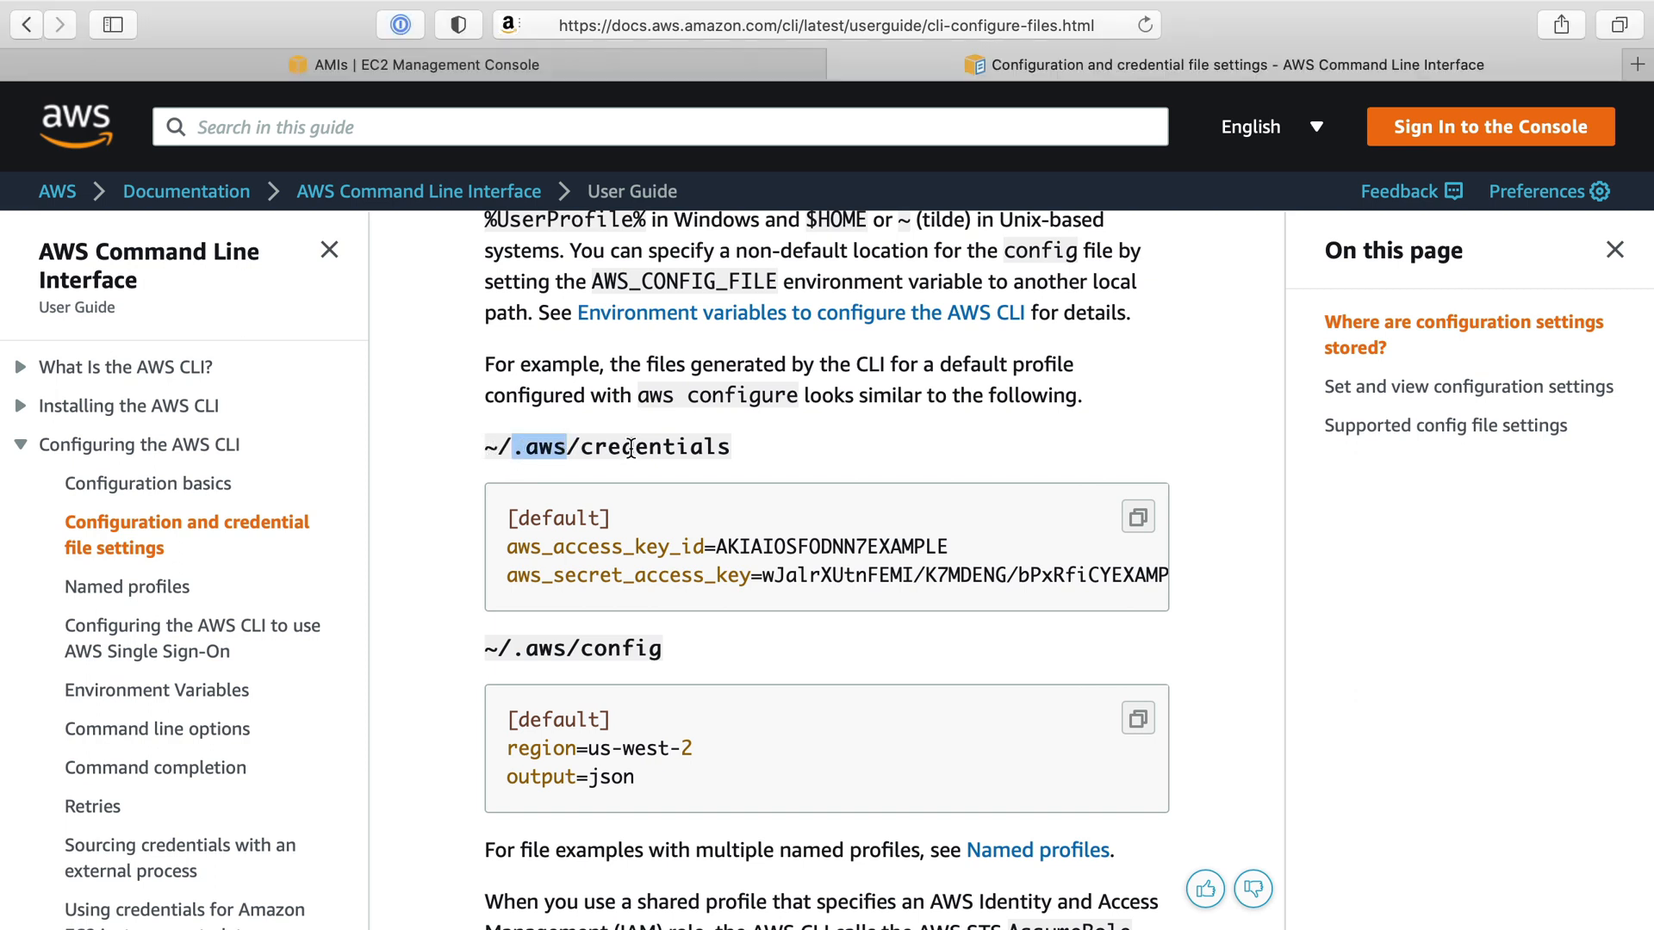
double_click(620, 648)
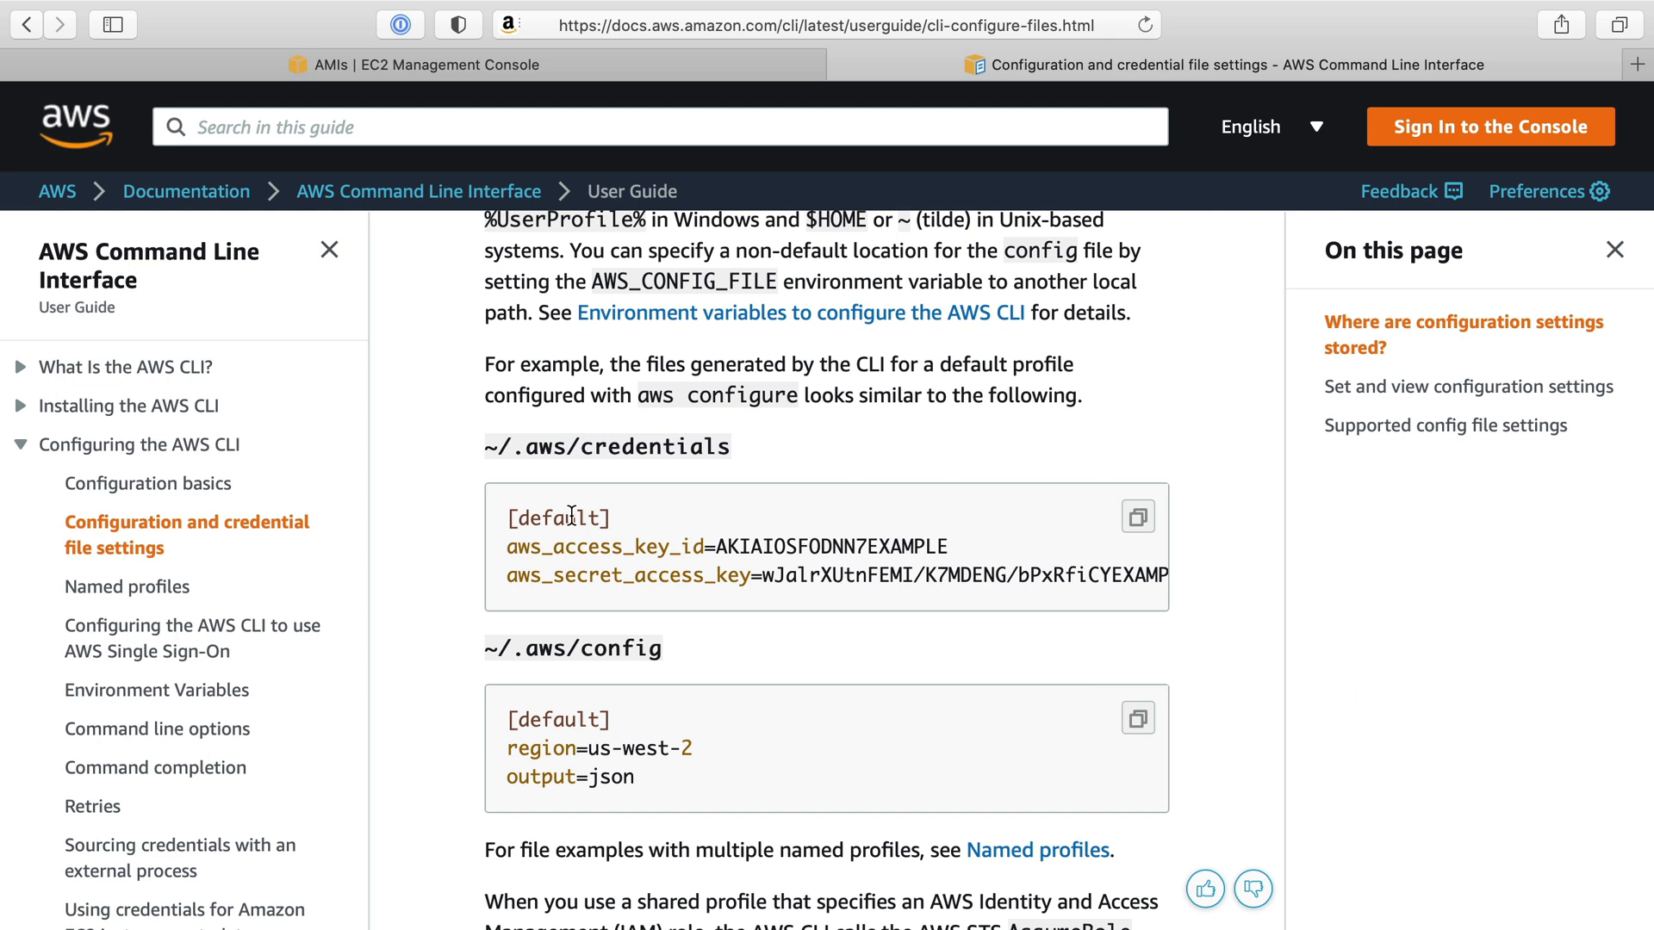
double_click(558, 720)
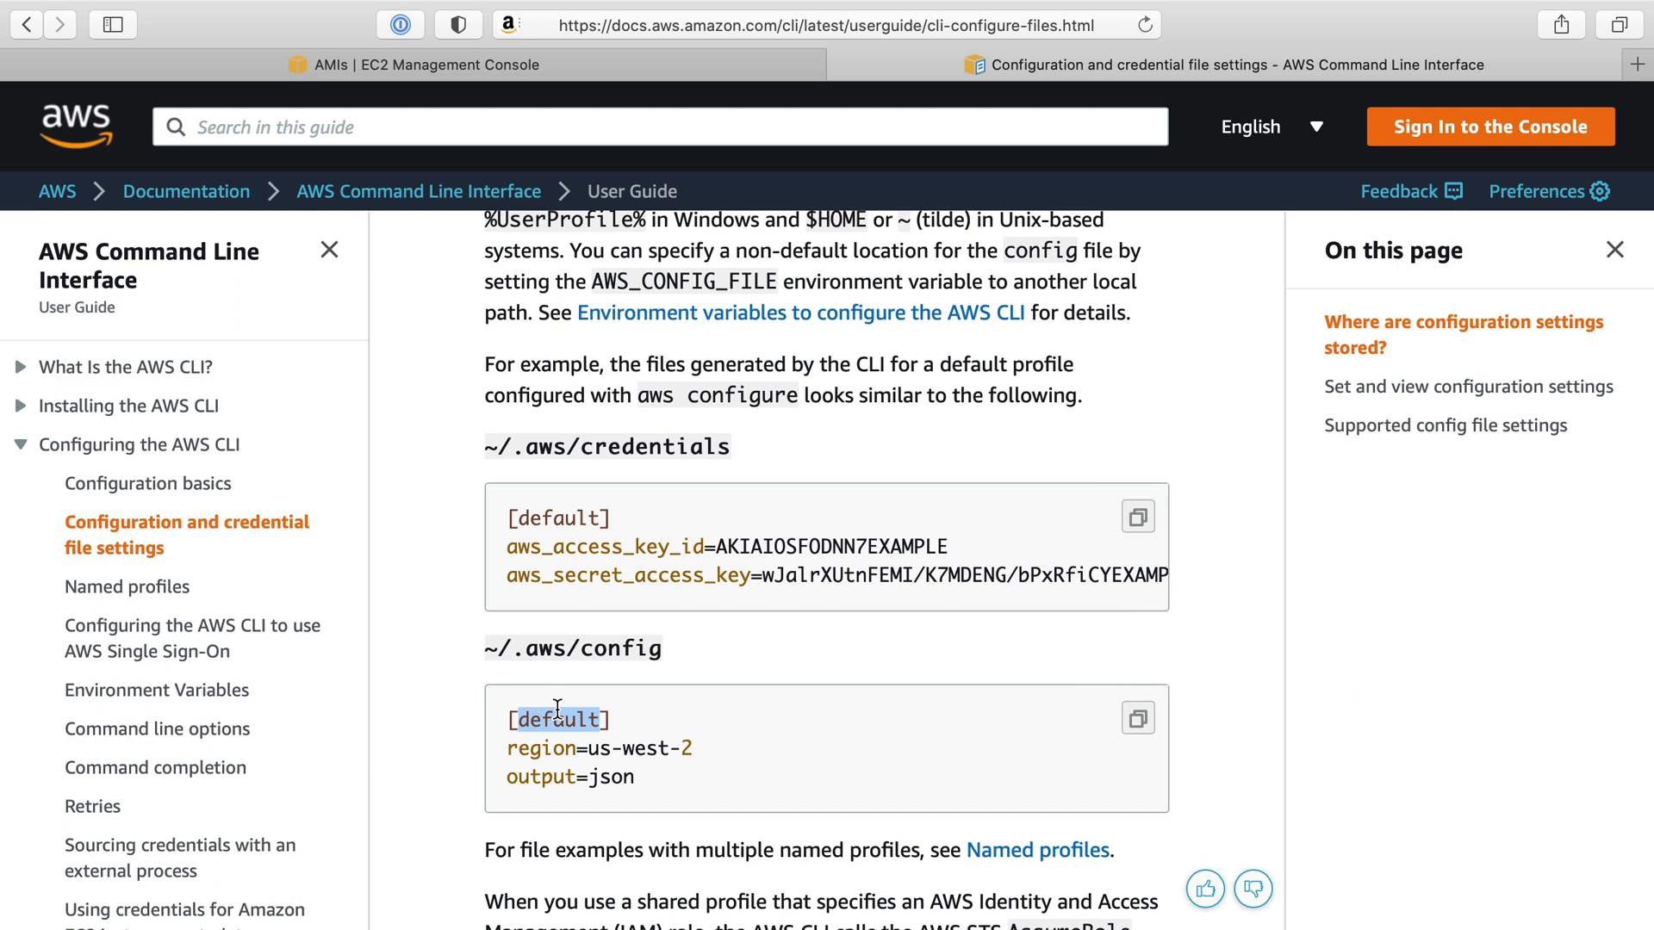
double_click(654, 446)
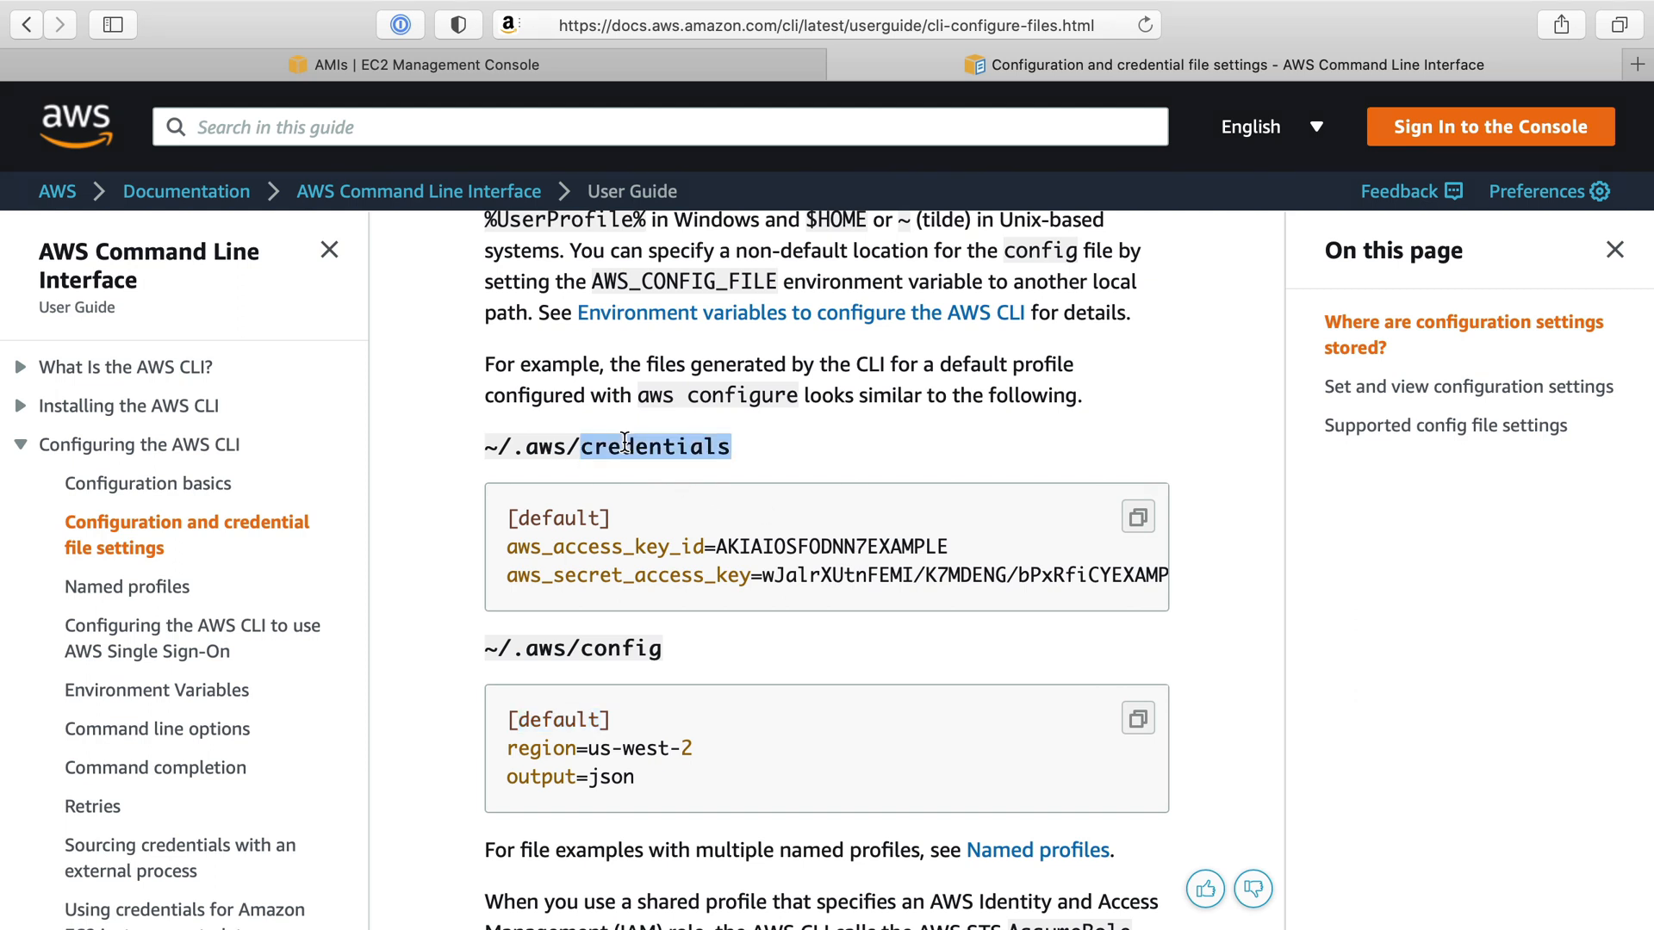
double_click(557, 517)
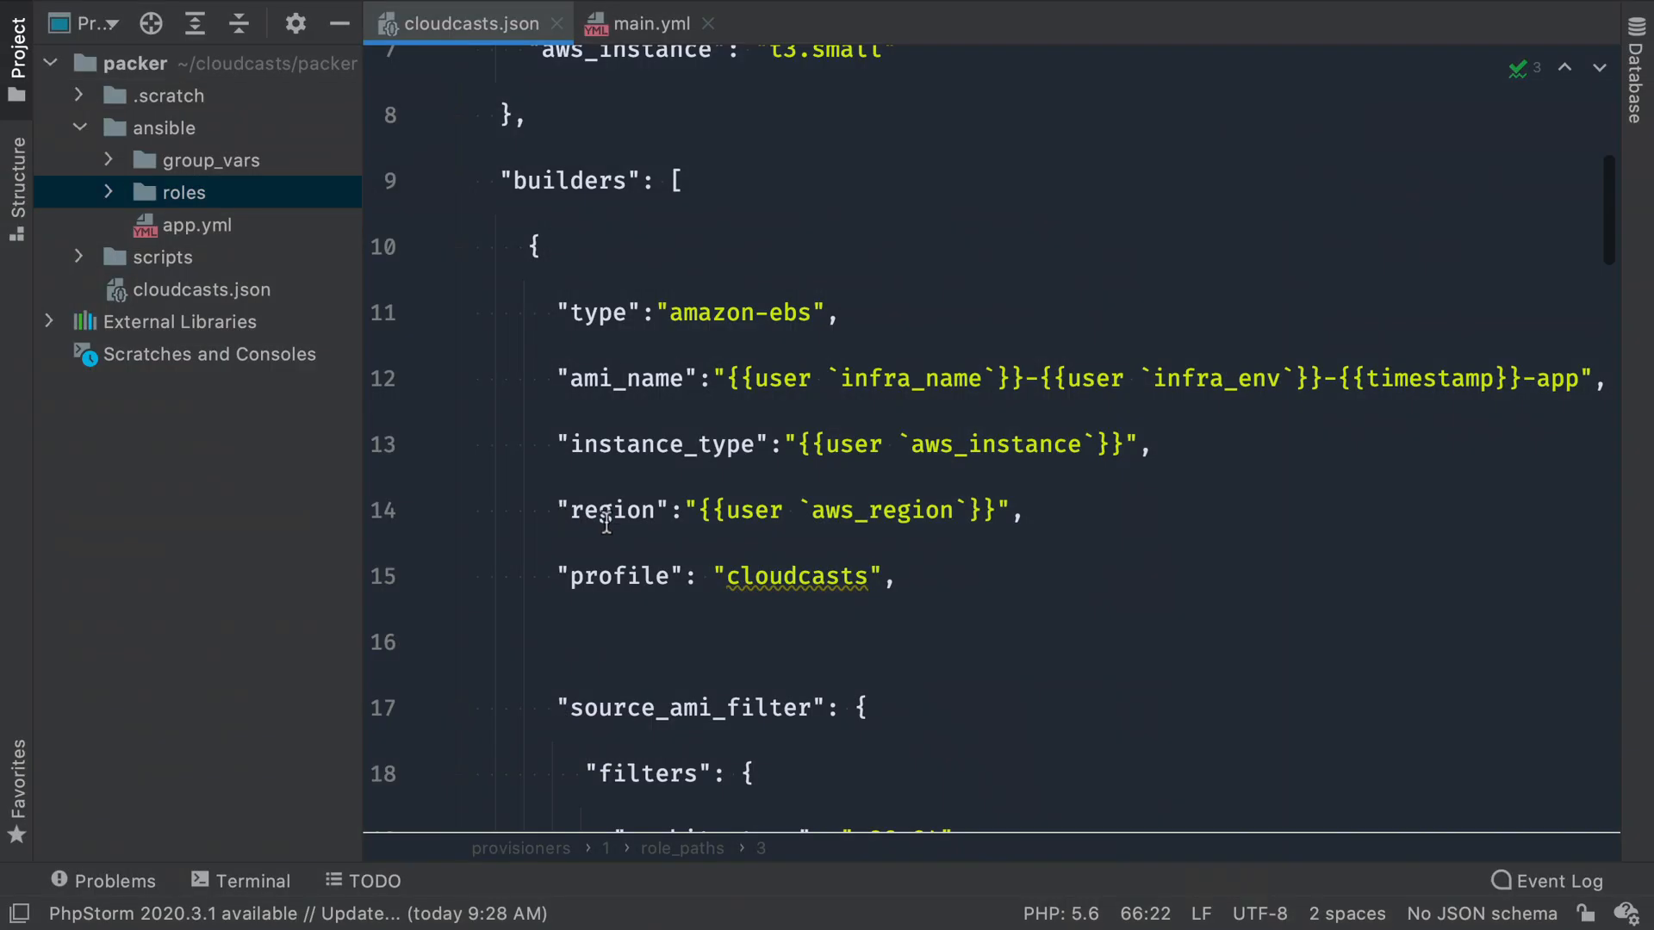
left_click(796, 575)
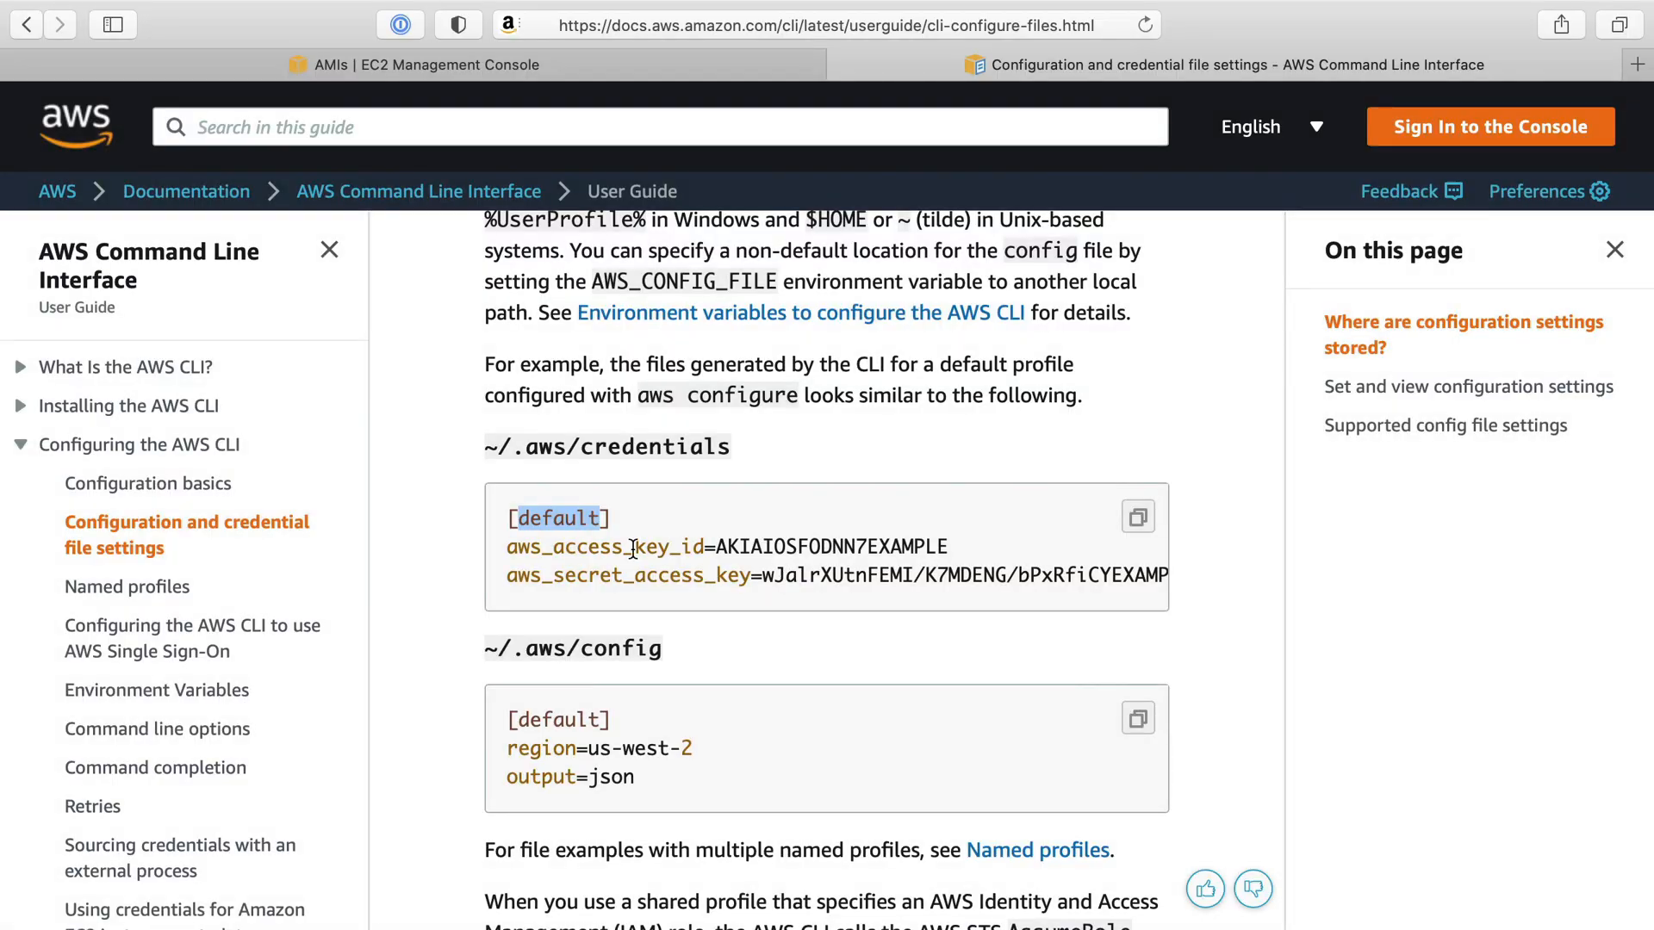
double_click(627, 575)
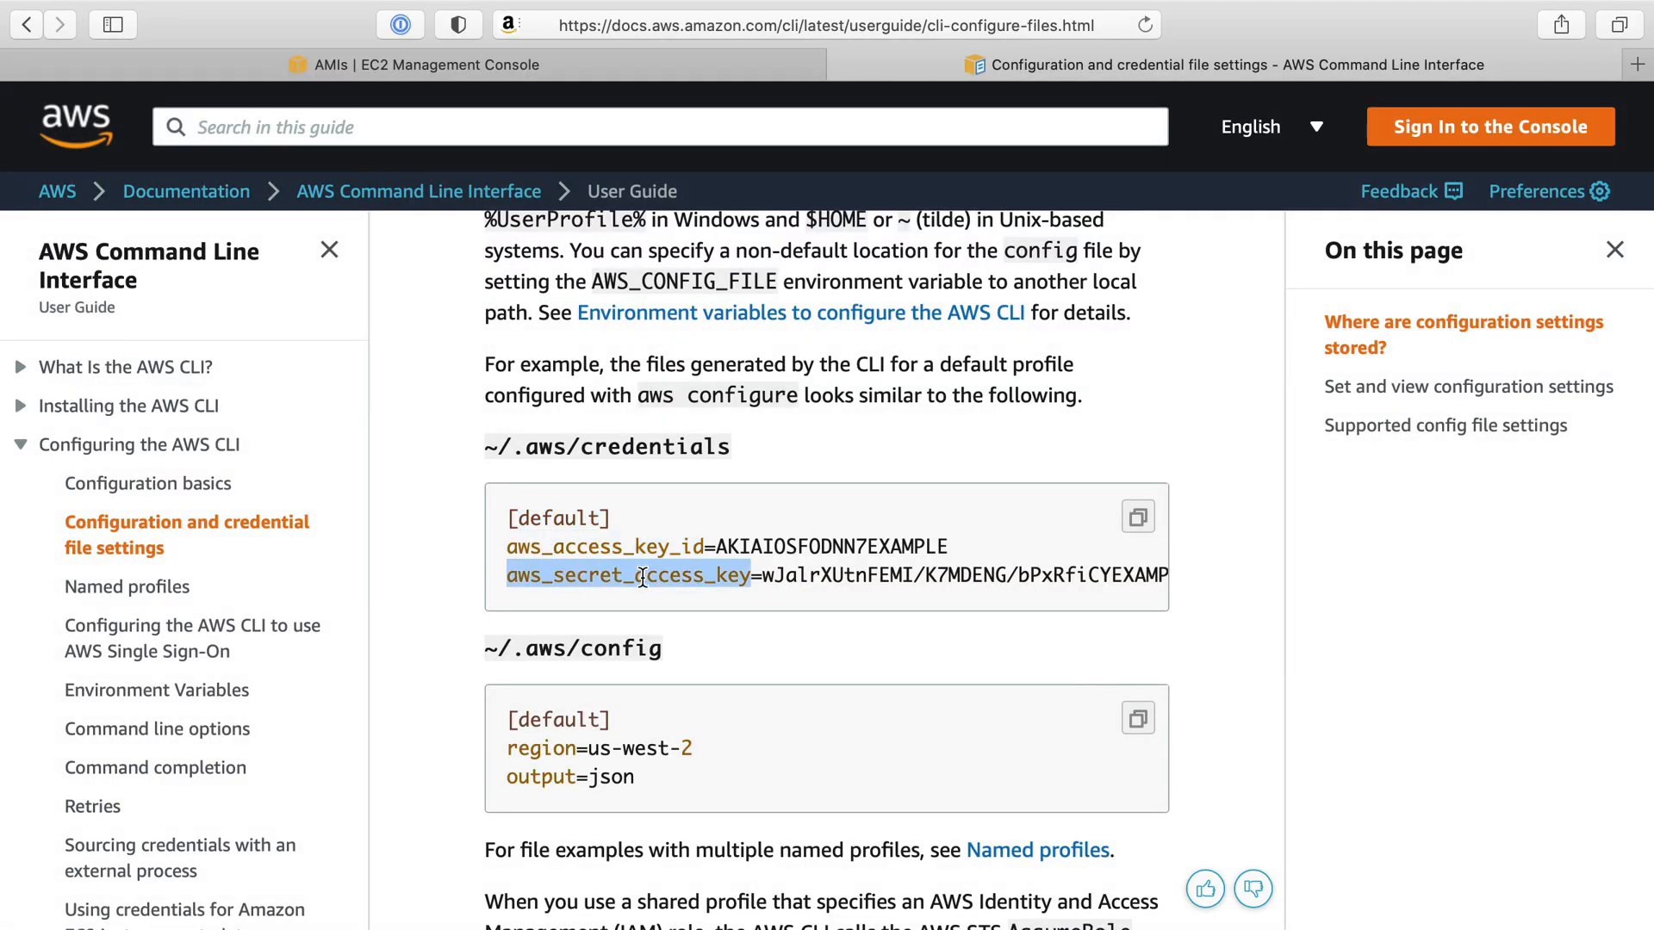